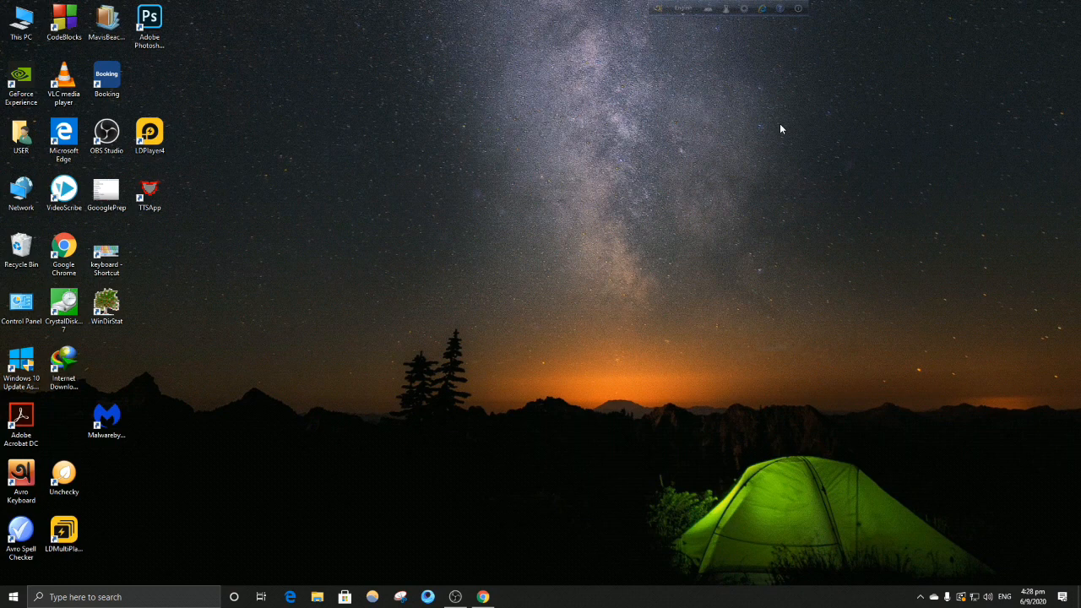
pyautogui.moveTo(292, 195)
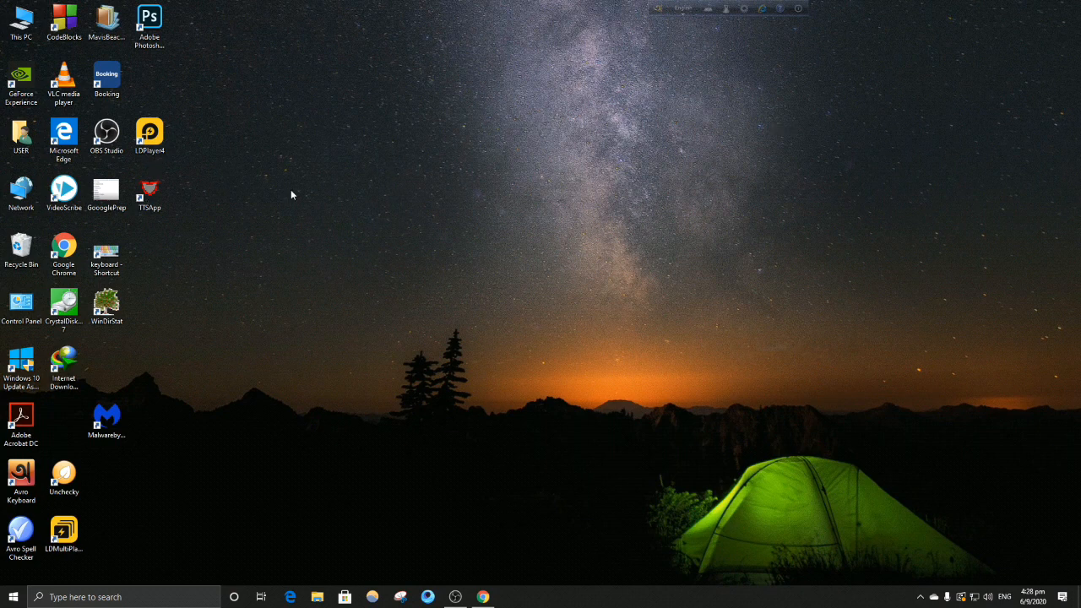
pyautogui.moveTo(316, 213)
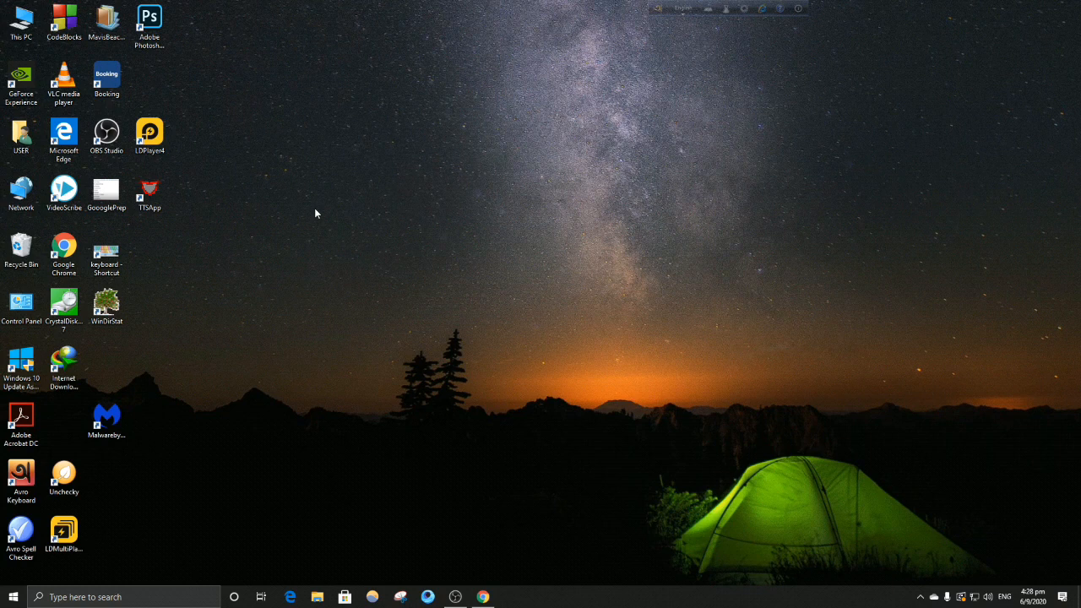
# Bring up the Windows search panel from the taskbar search box
pyautogui.click(123, 597)
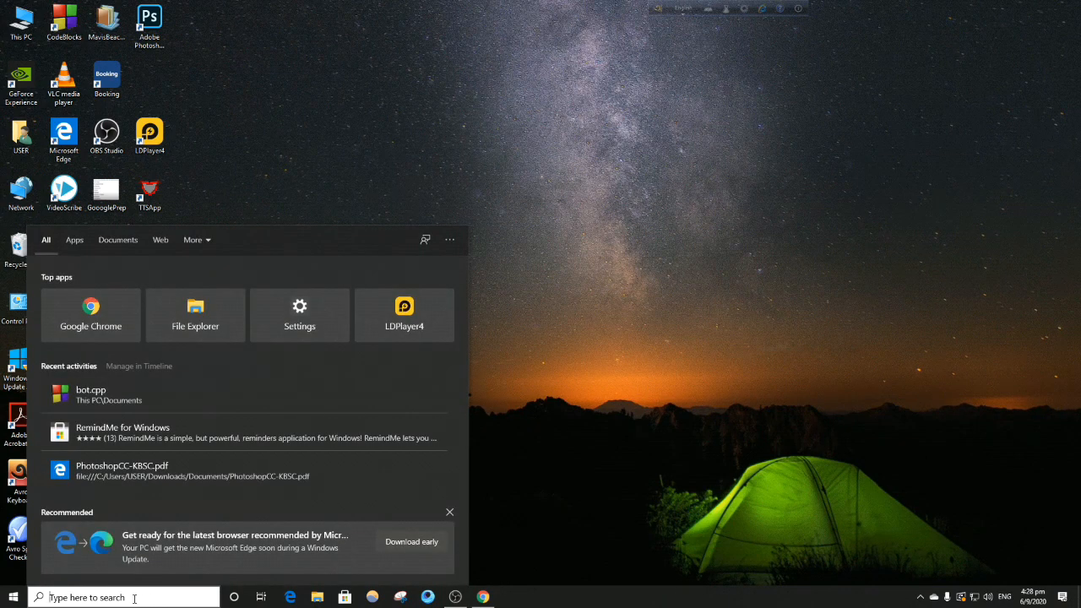
# Search 'c' to launch Control Panel and go to Hardware and Sound
pyautogui.write('c')
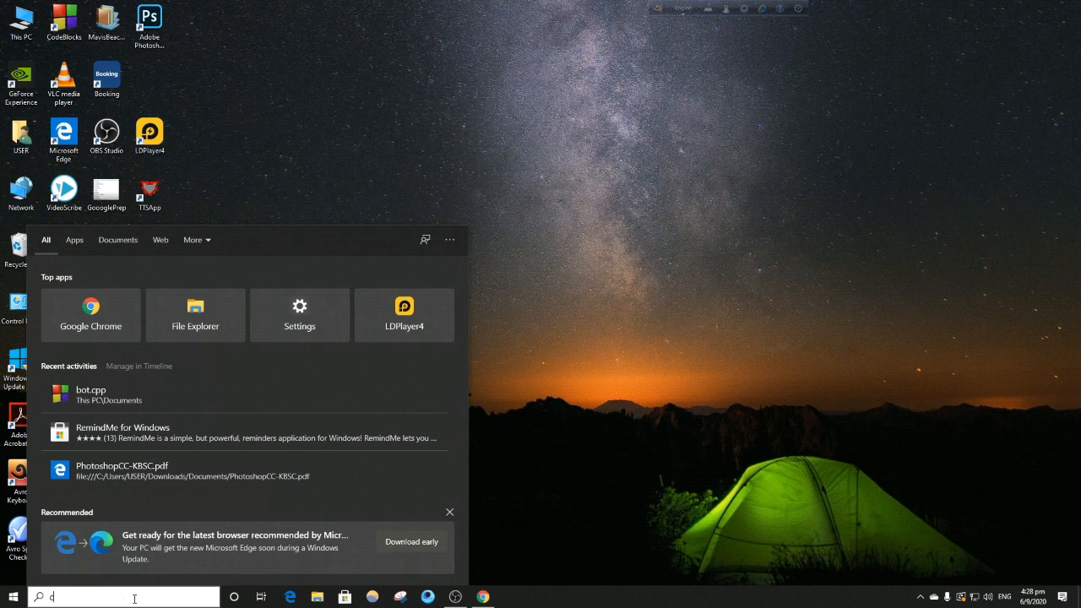
pyautogui.write('c')
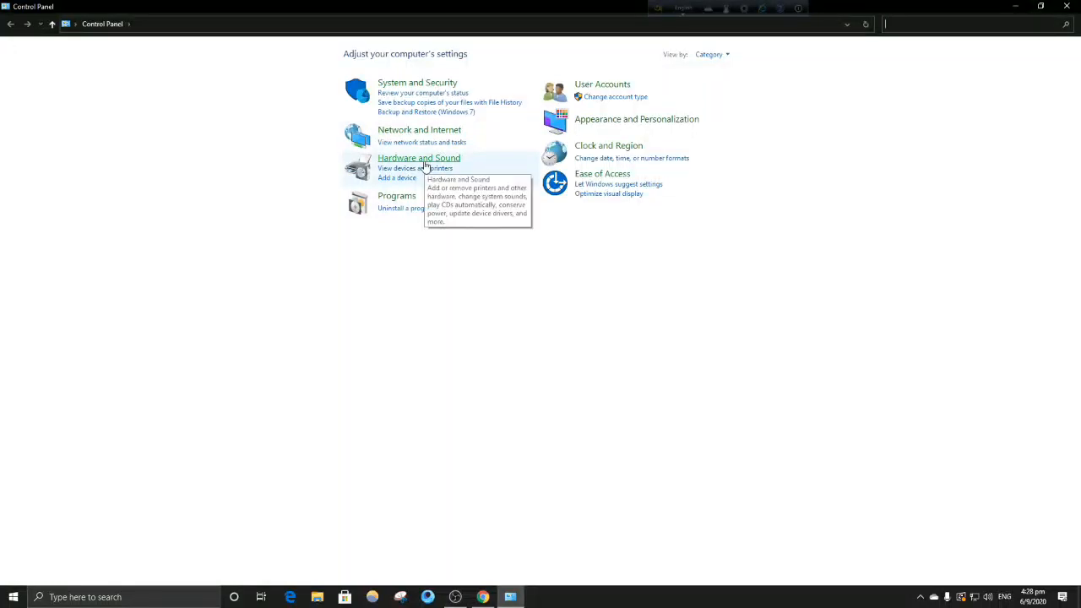
pyautogui.click(419, 158)
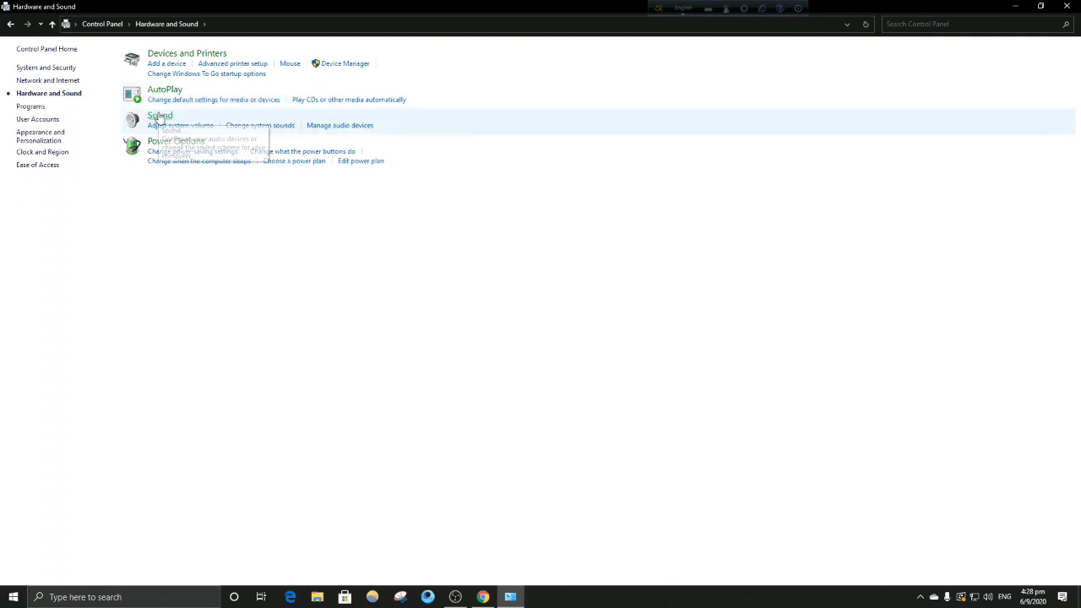
# Show the Sound dialog centred, select the ASUS VA229 playback device, then view Recording devices
pyautogui.click(159, 115)
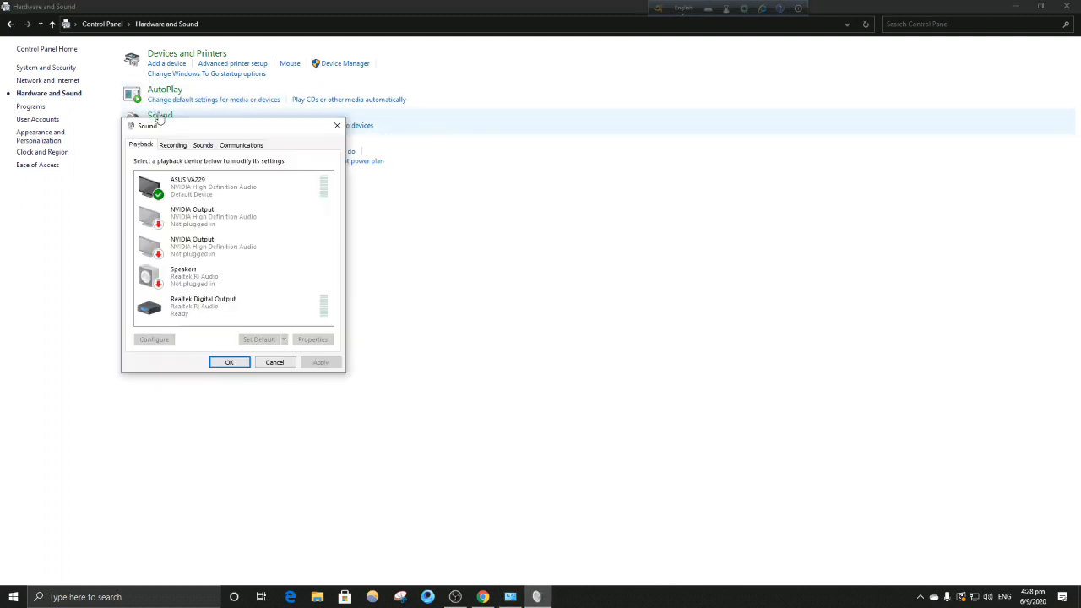
pyautogui.moveTo(148, 125); pyautogui.dragTo(438, 79)
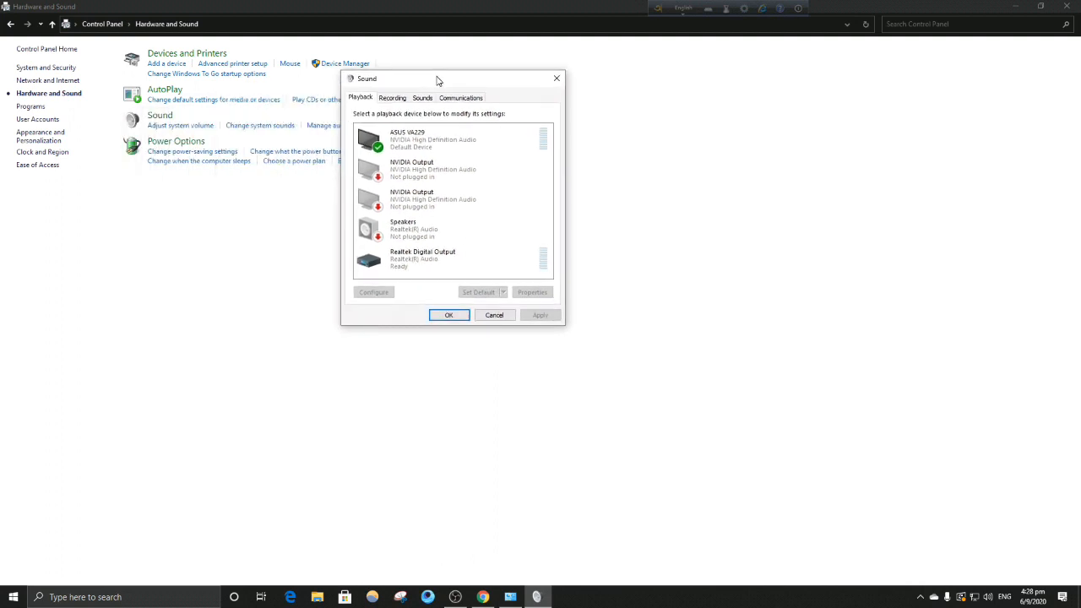
pyautogui.click(422, 139)
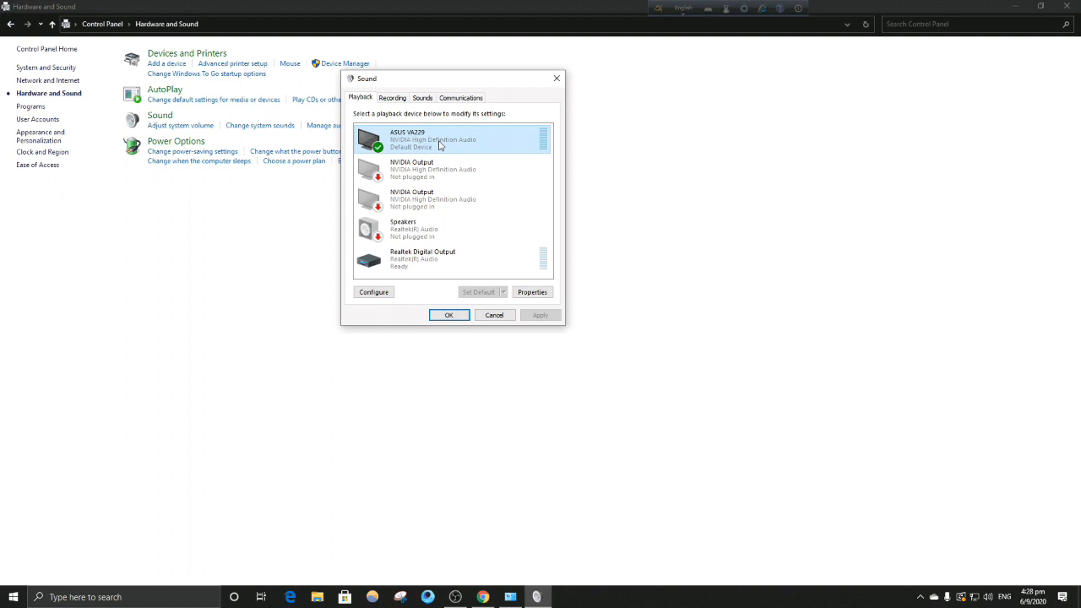
pyautogui.click(392, 97)
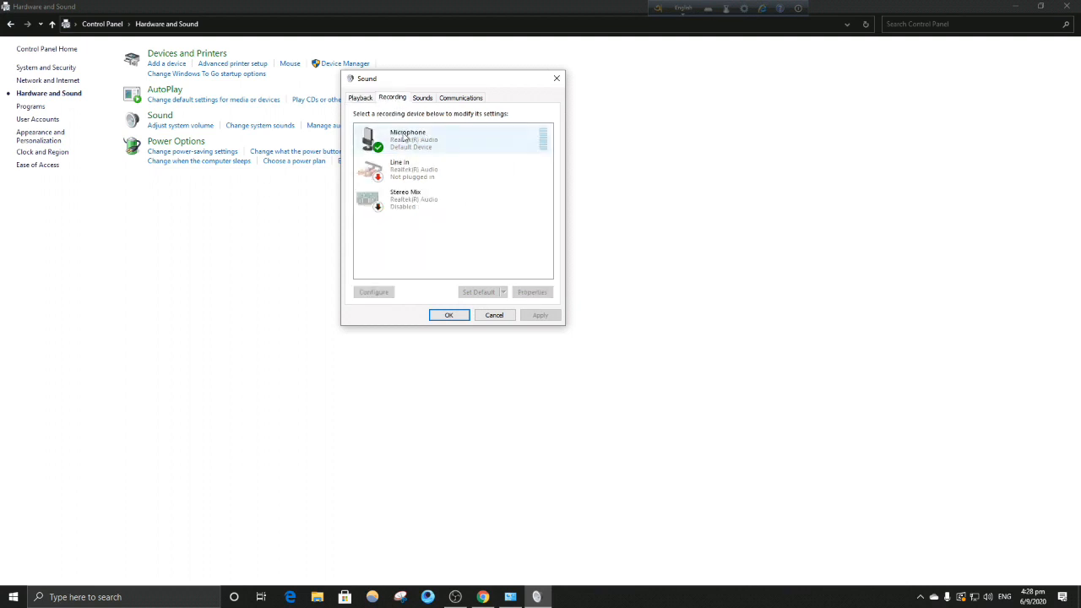
pyautogui.click(361, 97)
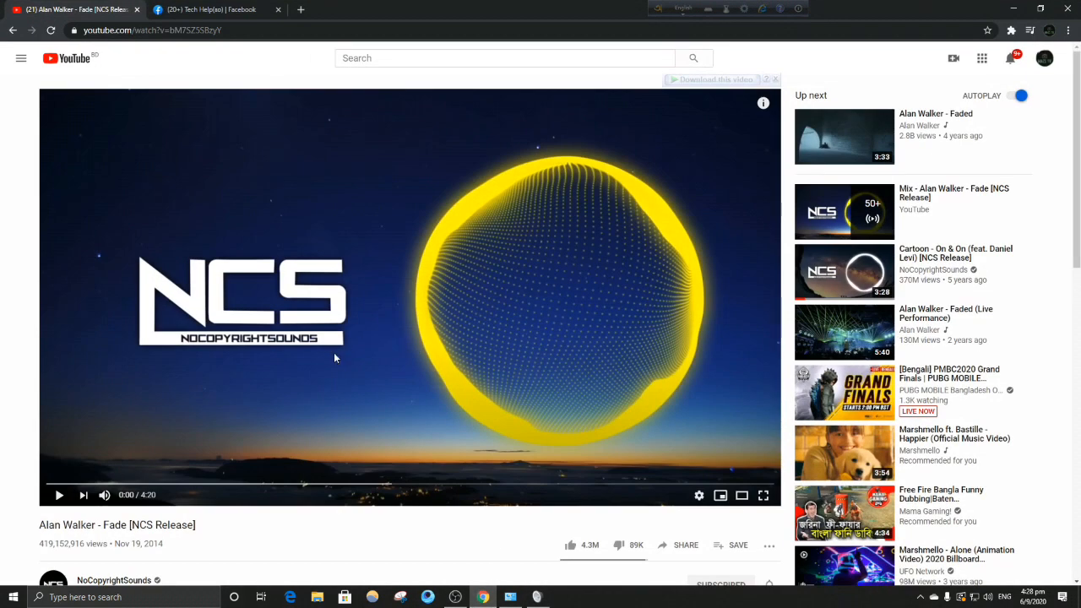
pyautogui.moveTo(469, 287)
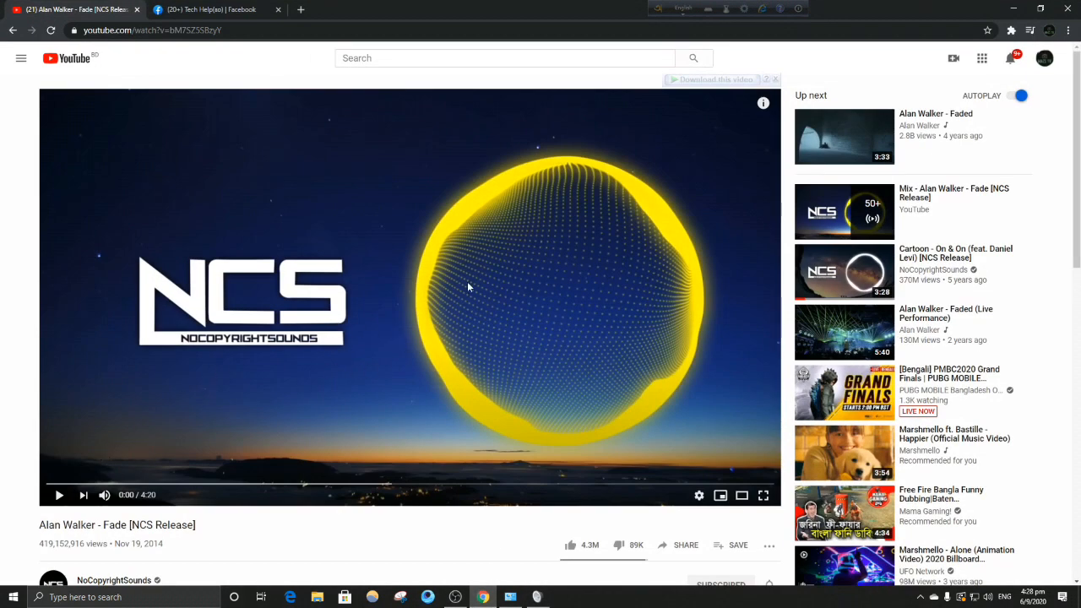
pyautogui.moveTo(298, 378)
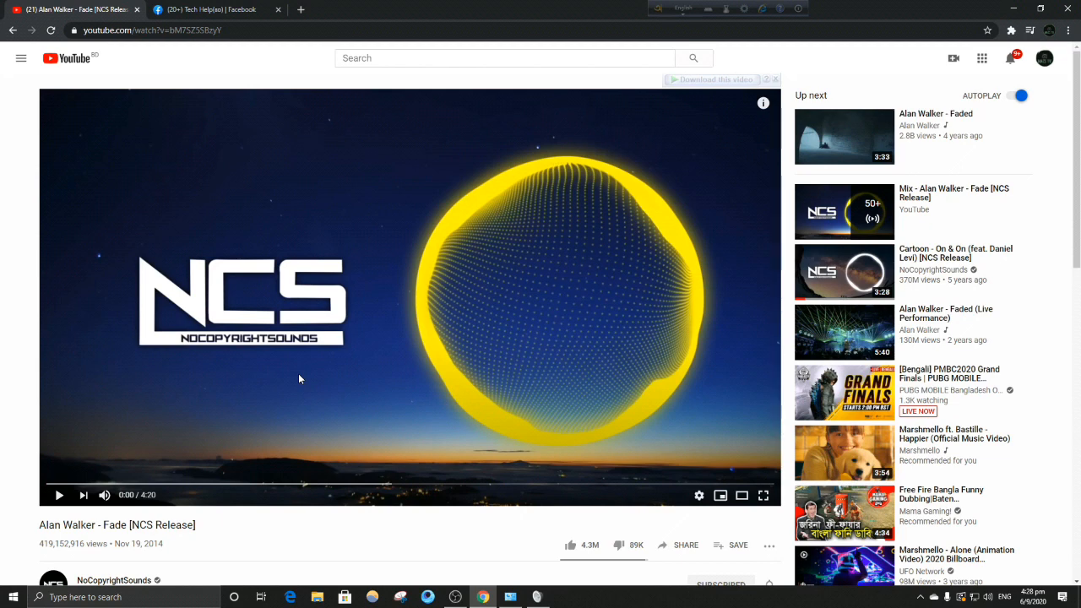
pyautogui.moveTo(259, 373)
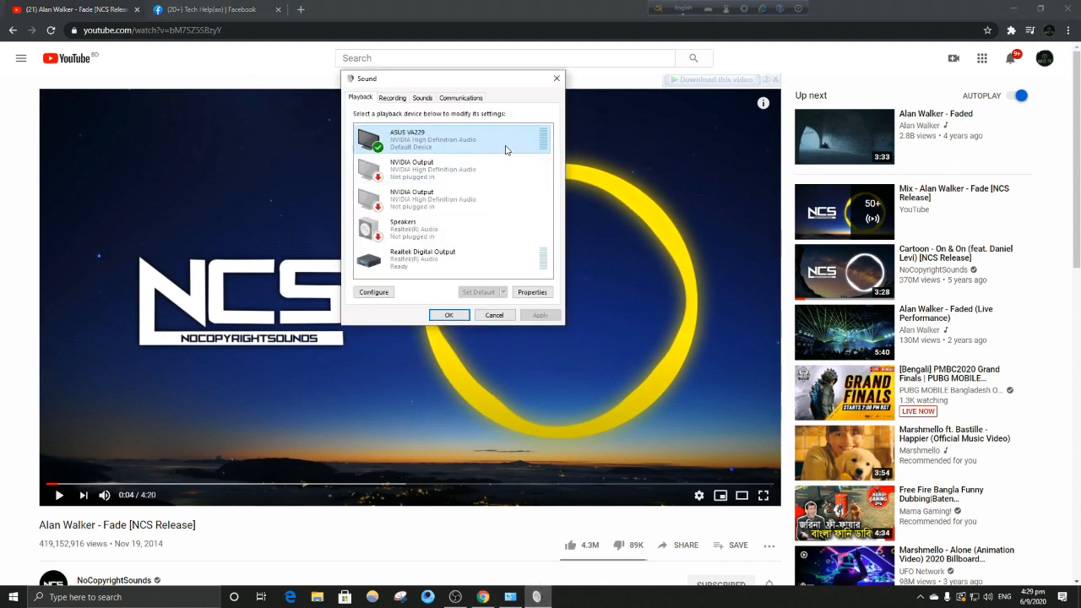
pyautogui.moveTo(521, 150)
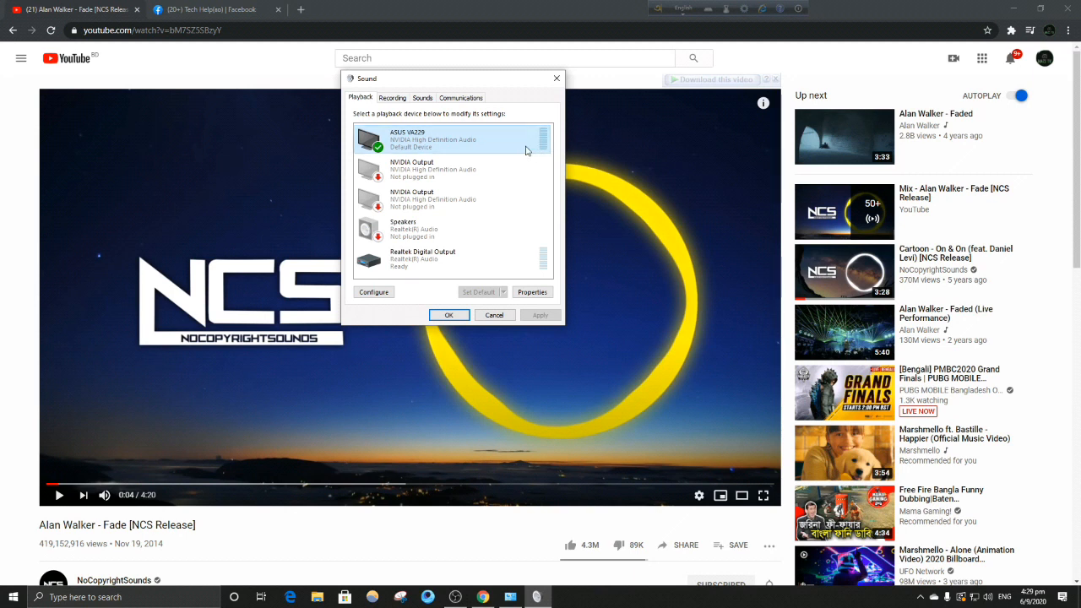
pyautogui.moveTo(506, 152)
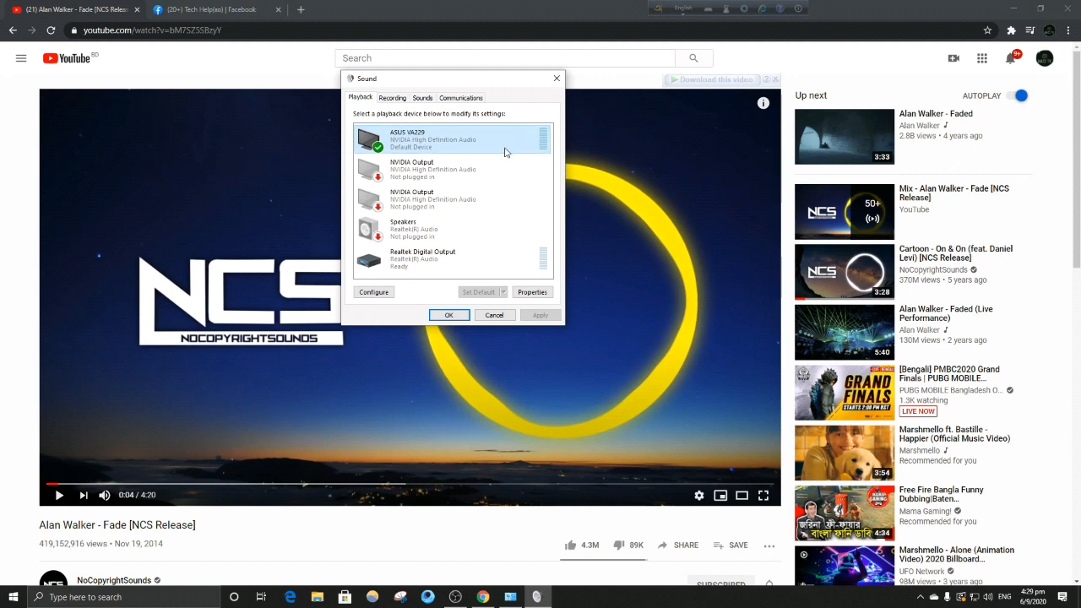
# Return from the playing YouTube video to the Control Panel Sound dialog
pyautogui.click(448, 315)
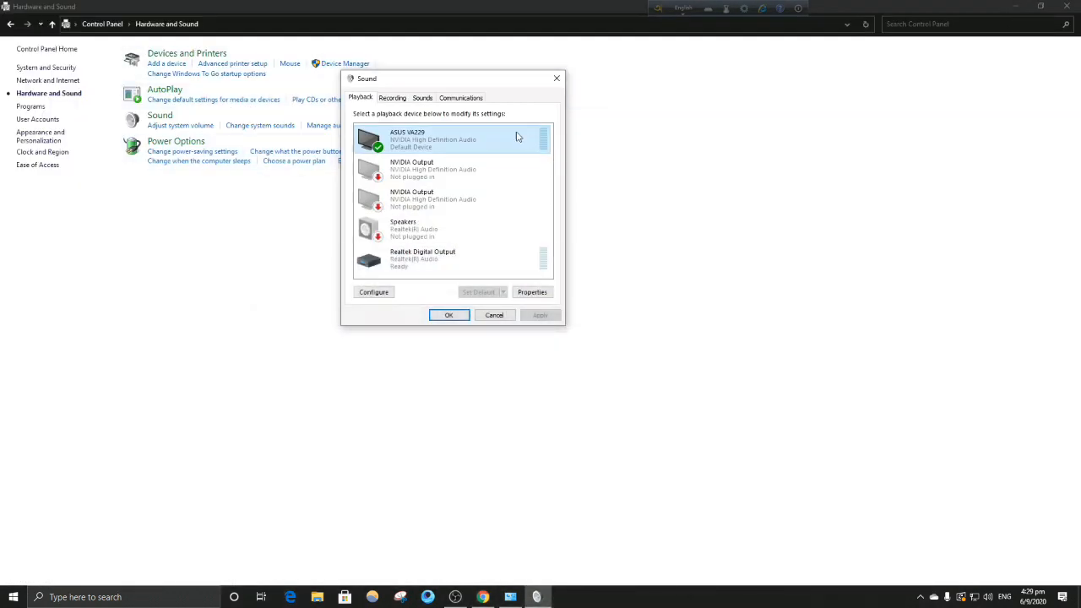
# Show the recording devices list with Microphone as the default device
pyautogui.click(392, 97)
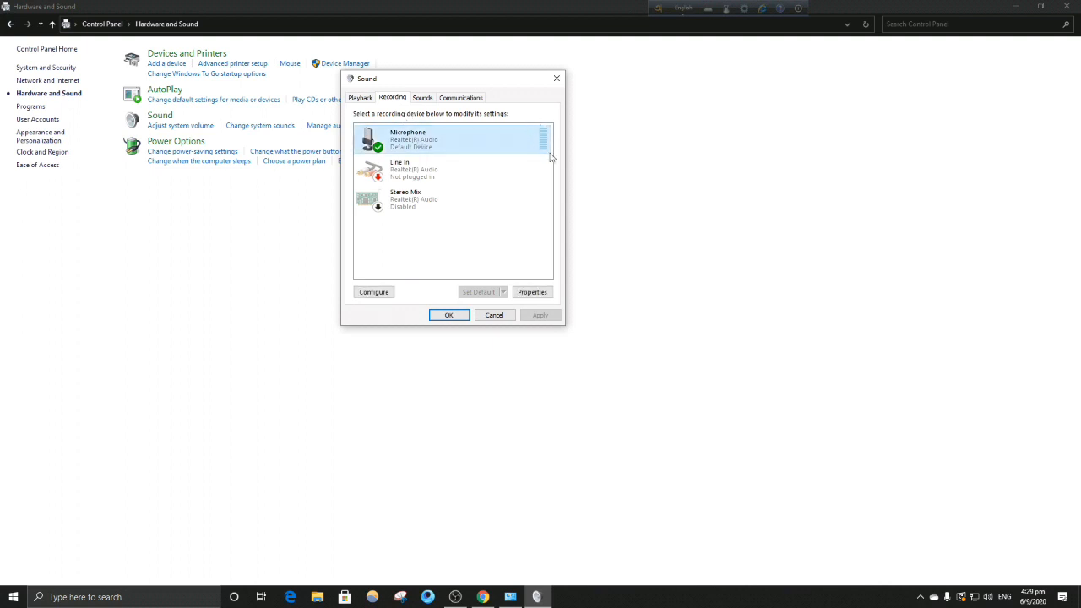
pyautogui.moveTo(557, 130)
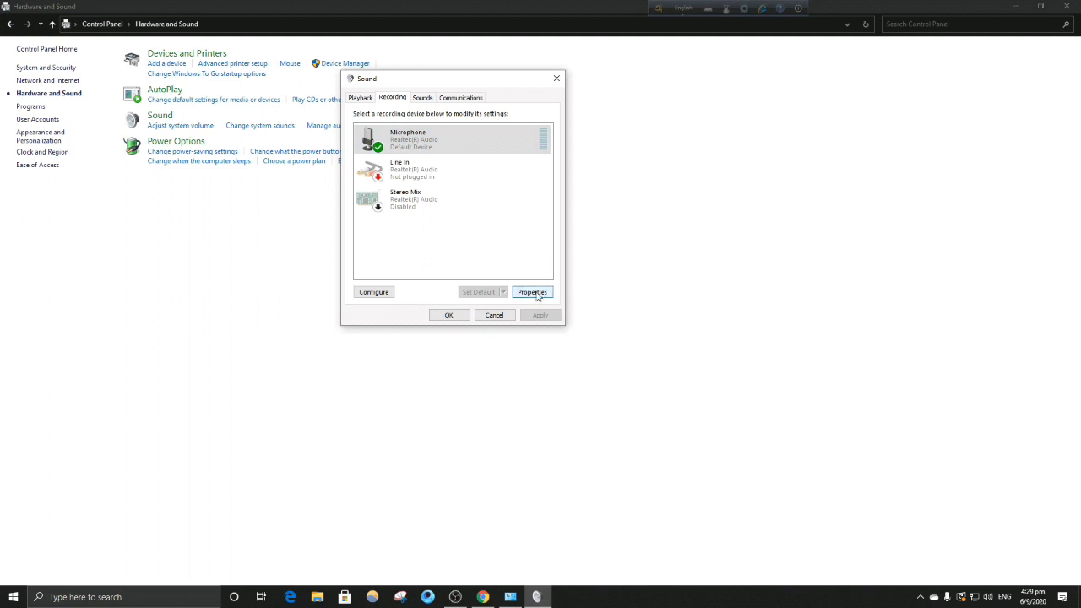
# In Microphone Properties Levels, raise Microphone Boost to its +30 dB maximum and confirm
pyautogui.click(532, 293)
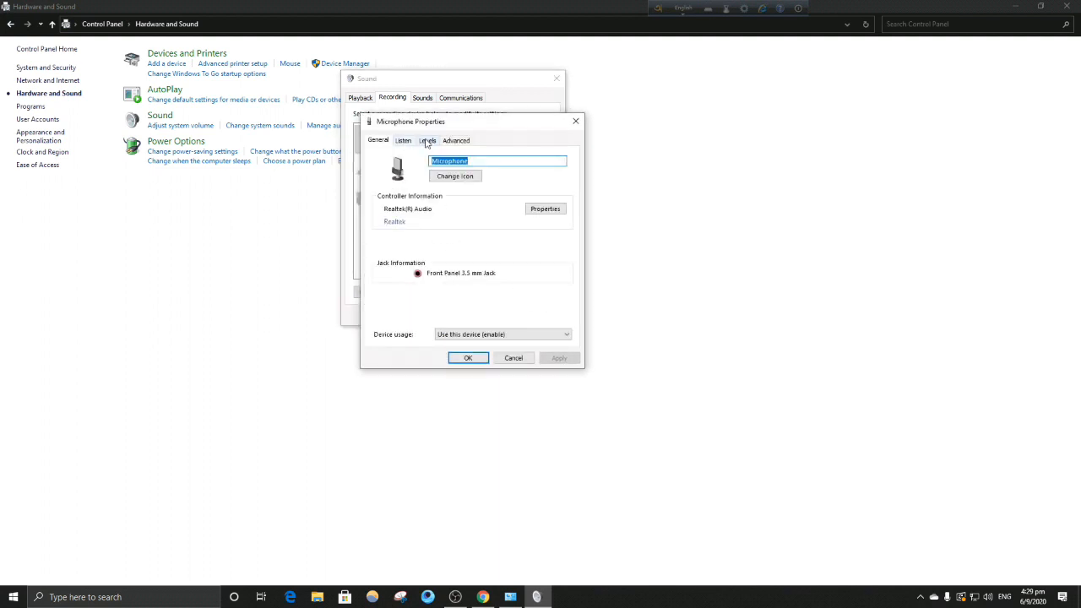
pyautogui.click(426, 140)
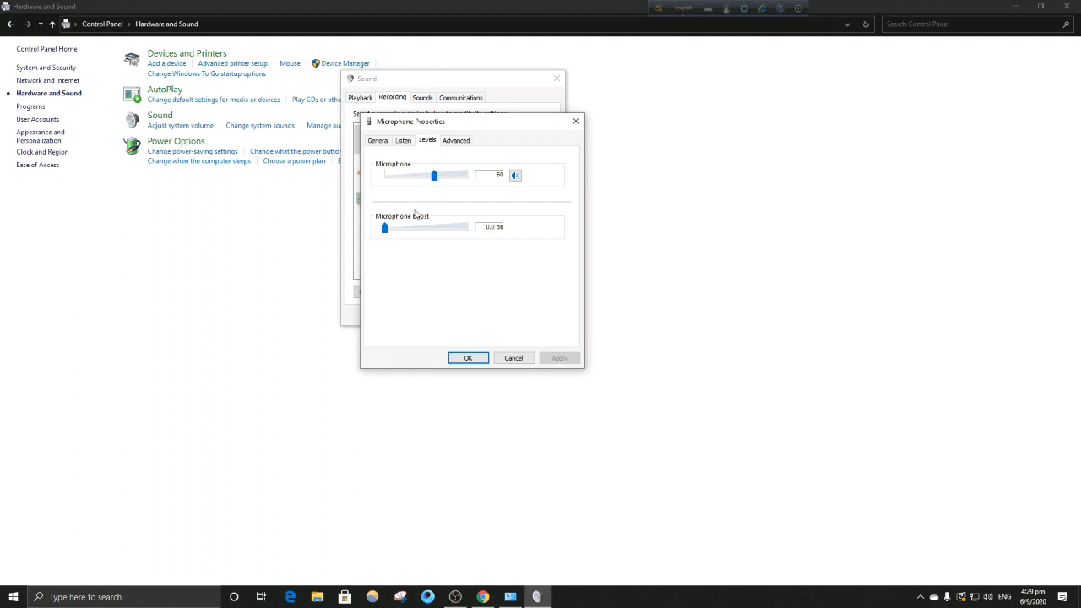
pyautogui.moveTo(385, 226); pyautogui.dragTo(443, 226)
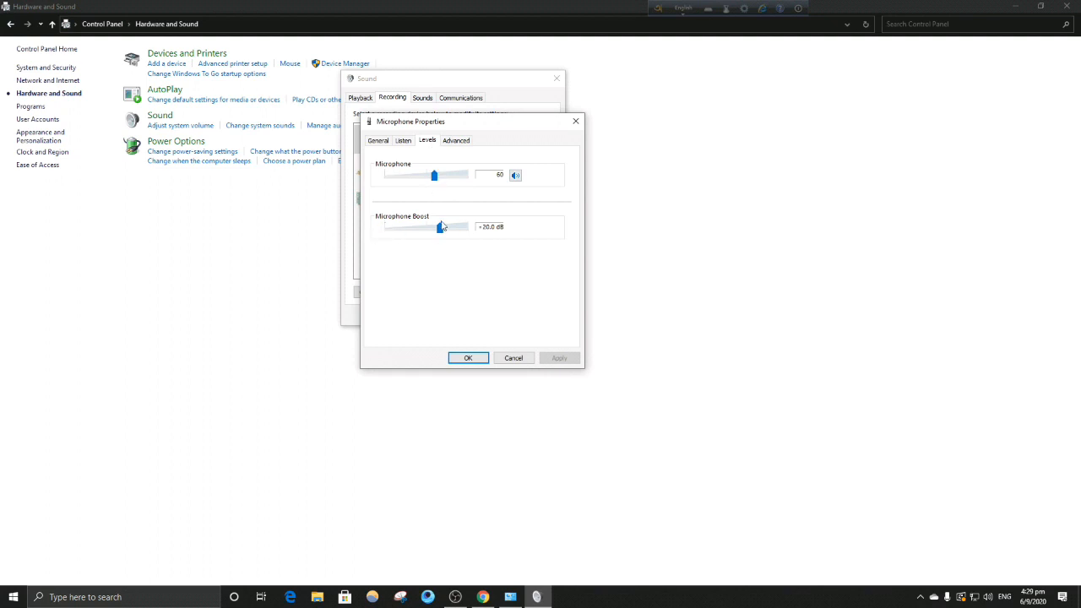
pyautogui.moveTo(442, 226); pyautogui.dragTo(467, 226)
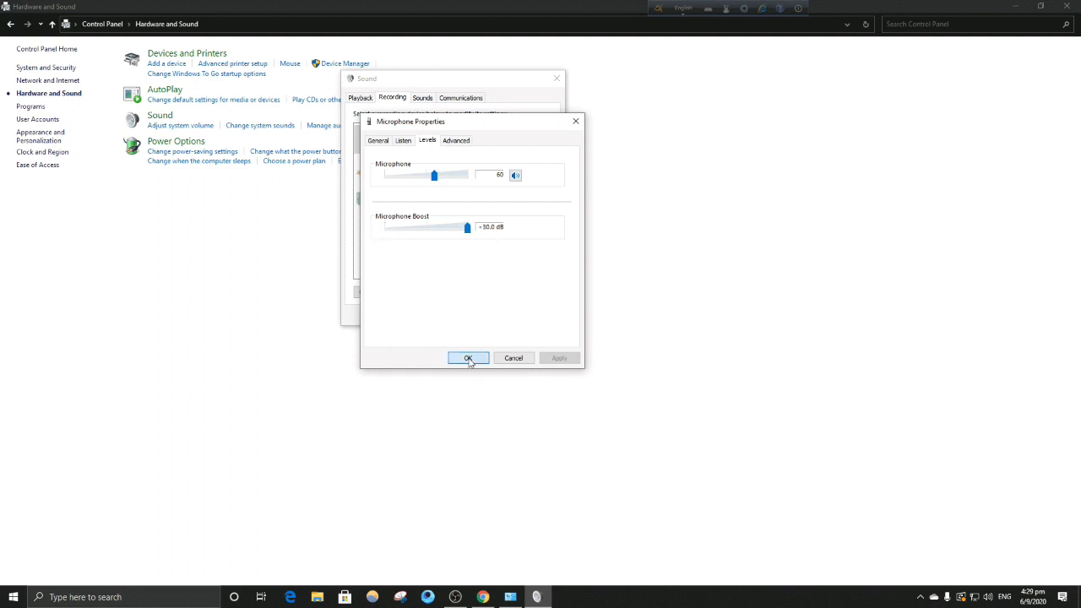
pyautogui.click(467, 357)
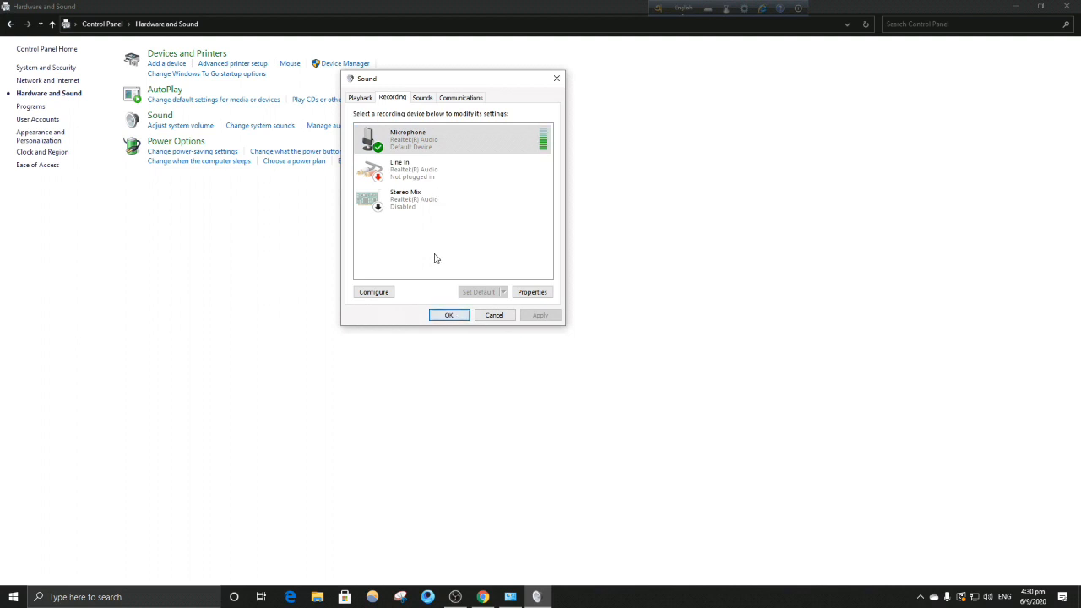
# In Microphone Properties Levels, try the microphone level at 100 and 80, then return it to 60
pyautogui.click(532, 292)
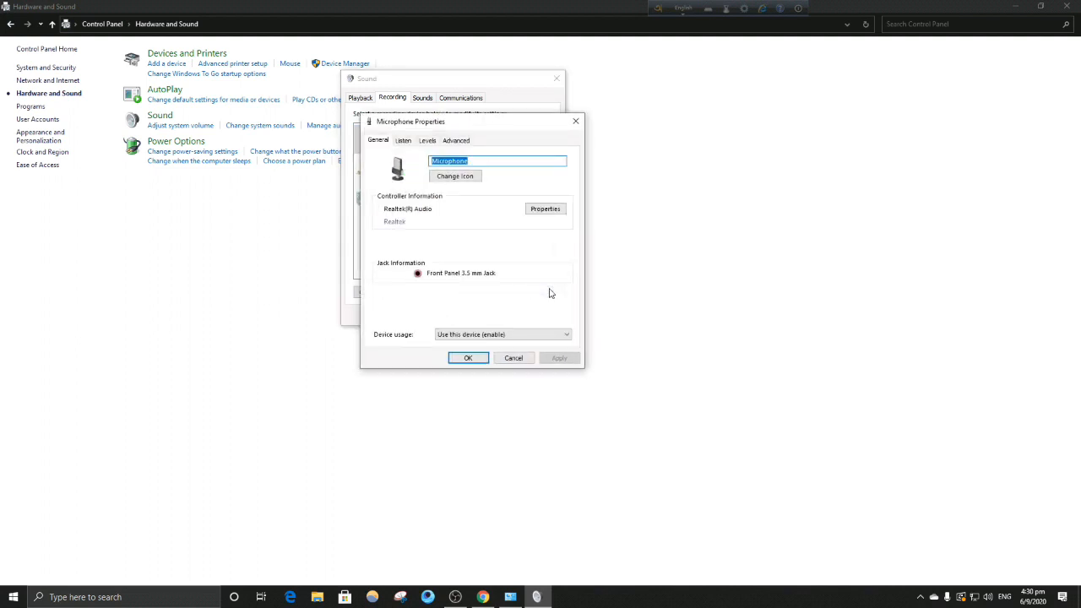
pyautogui.click(427, 141)
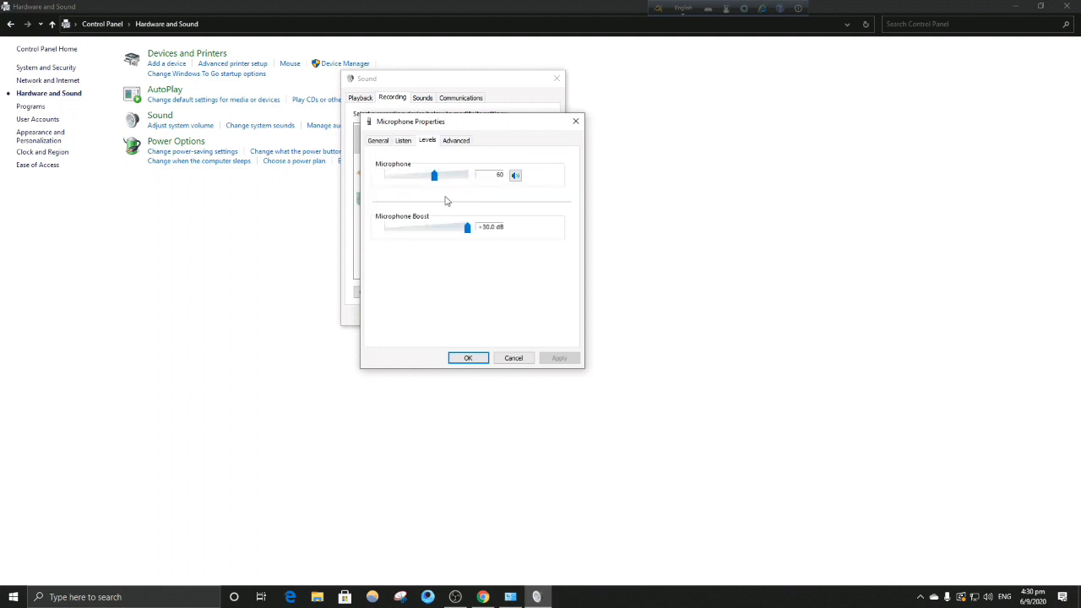
pyautogui.moveTo(434, 174); pyautogui.dragTo(467, 174)
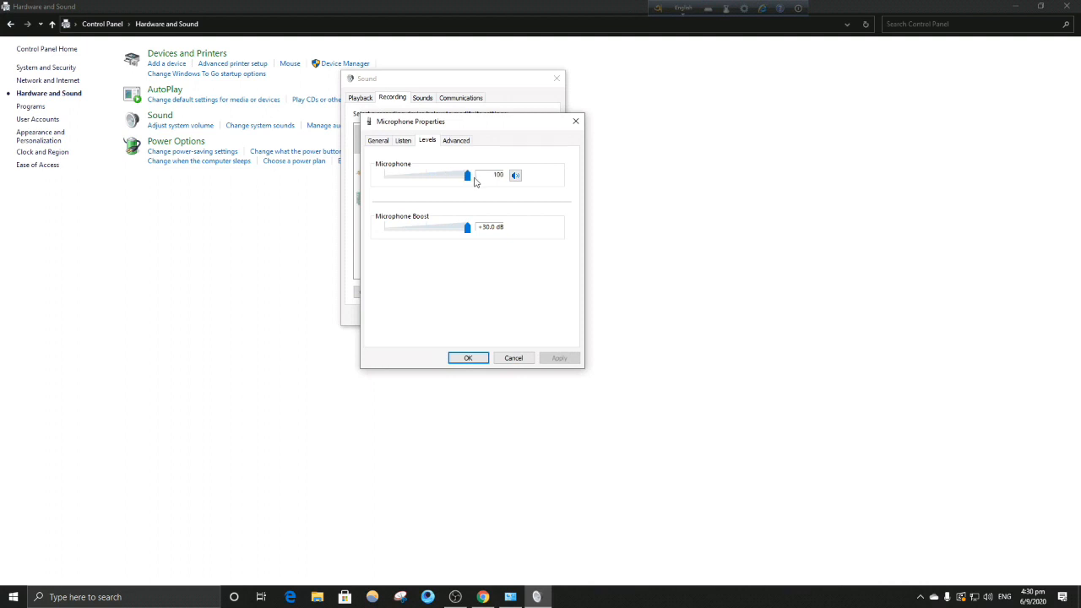
pyautogui.moveTo(467, 174); pyautogui.dragTo(452, 175)
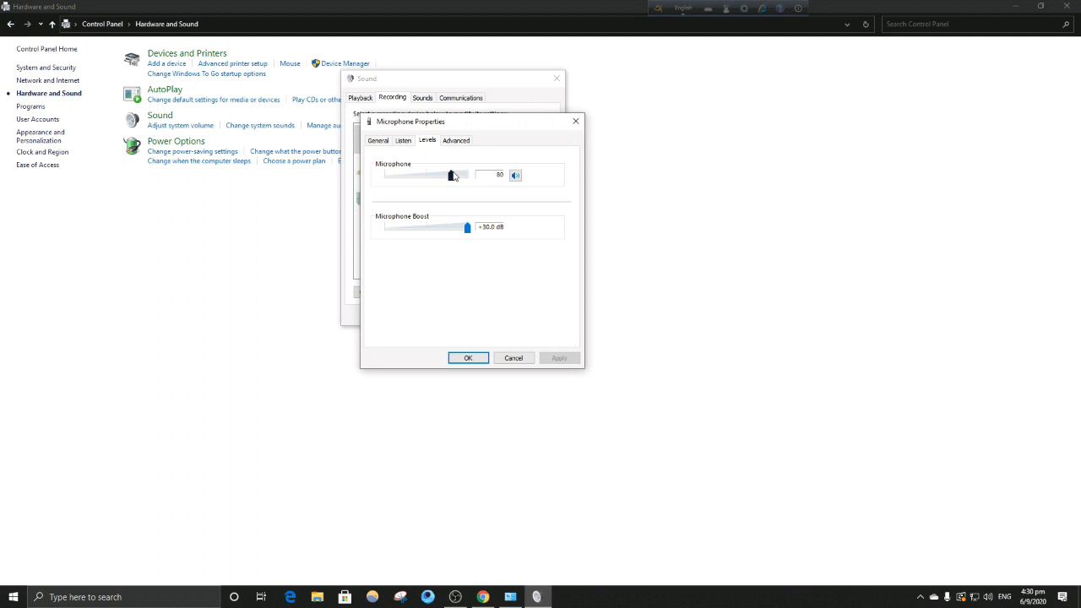
pyautogui.moveTo(451, 174); pyautogui.dragTo(434, 175)
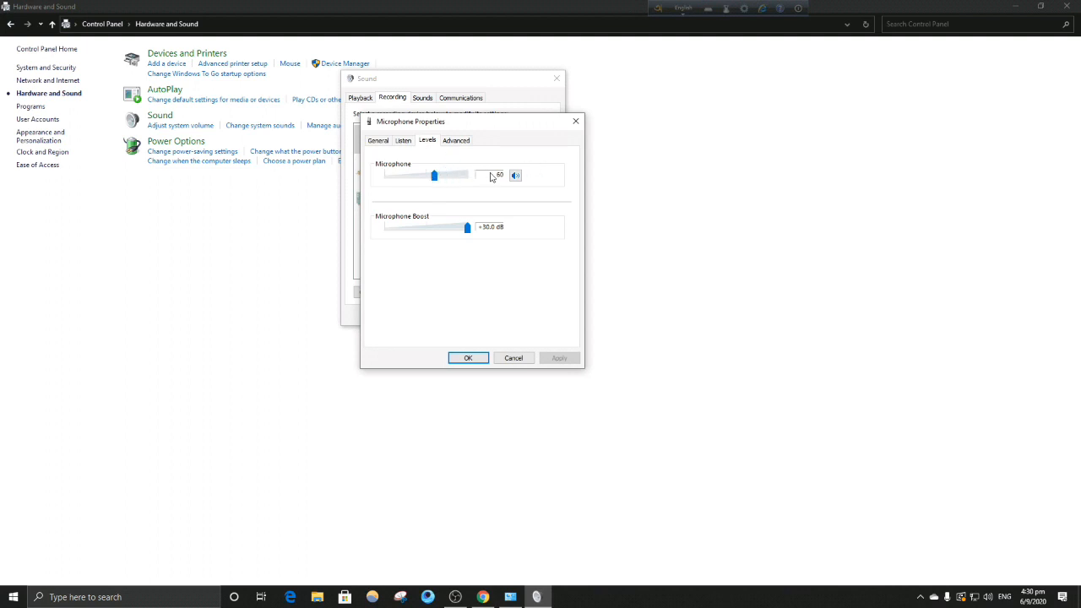
pyautogui.moveTo(504, 181)
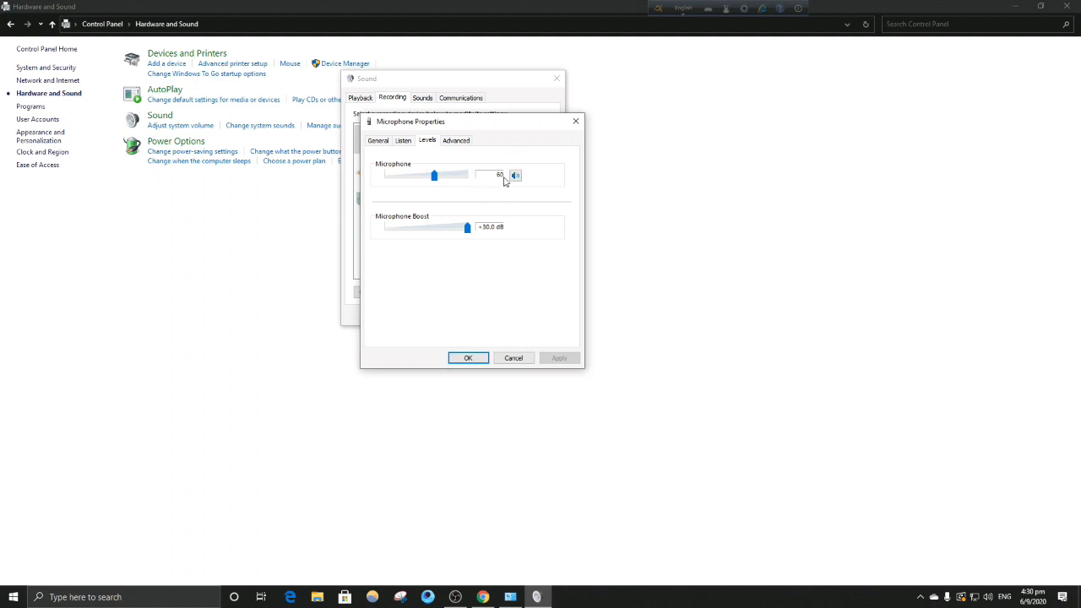
pyautogui.moveTo(482, 339)
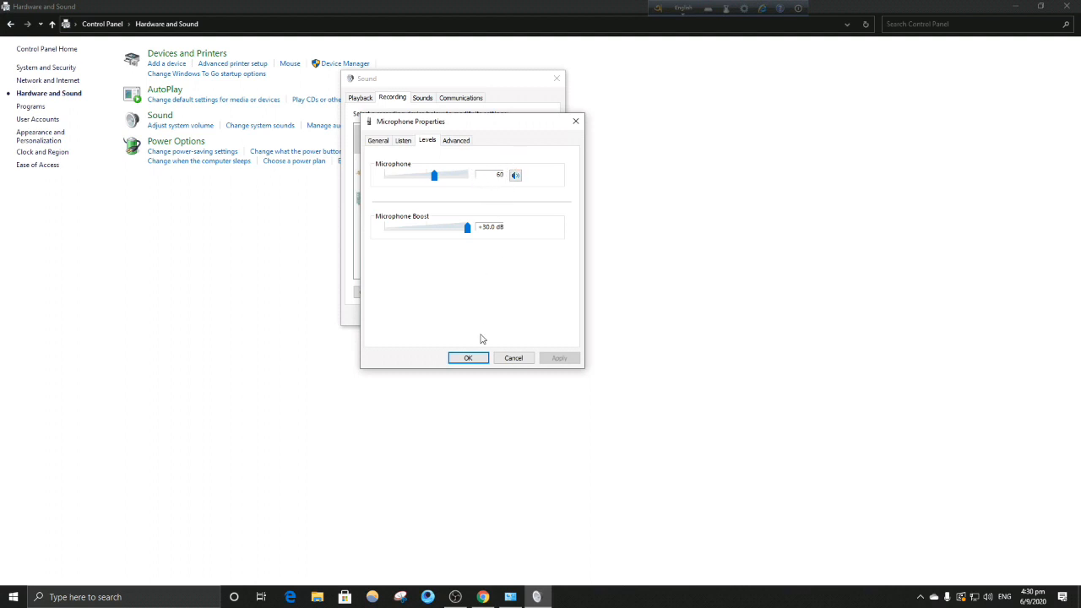
# Confirm level 60 with +30 dB boost, close the Sound dialog and bring up the YouTube video
pyautogui.click(468, 357)
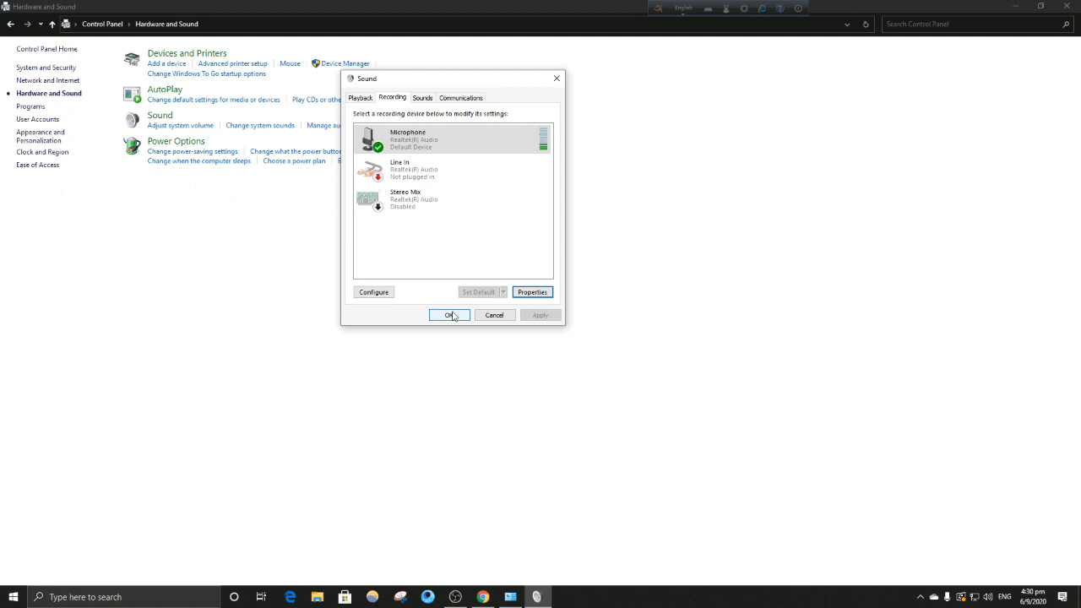
pyautogui.click(450, 315)
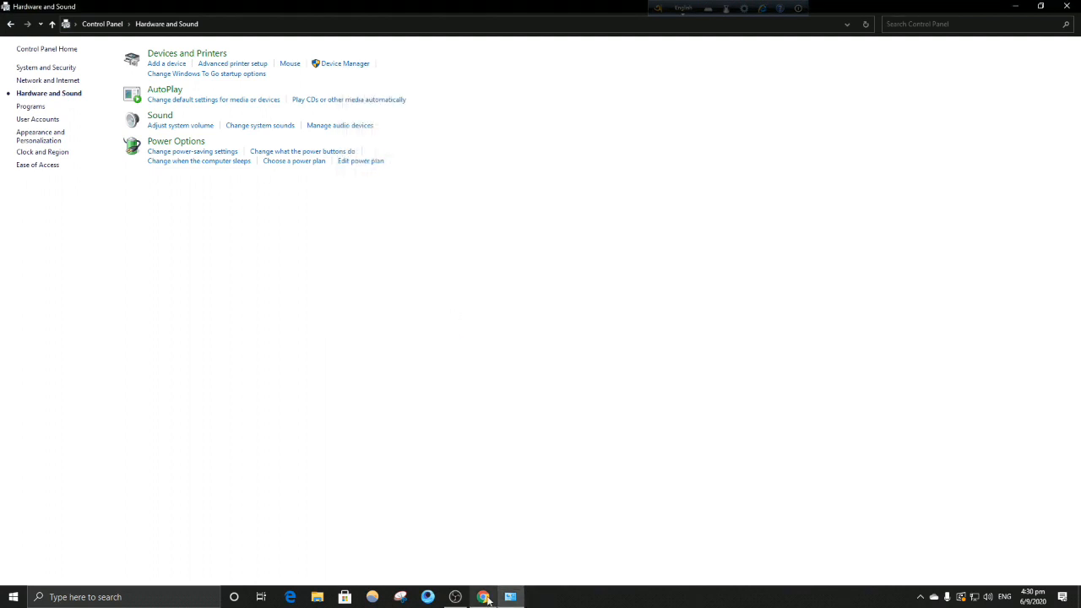
pyautogui.click(483, 597)
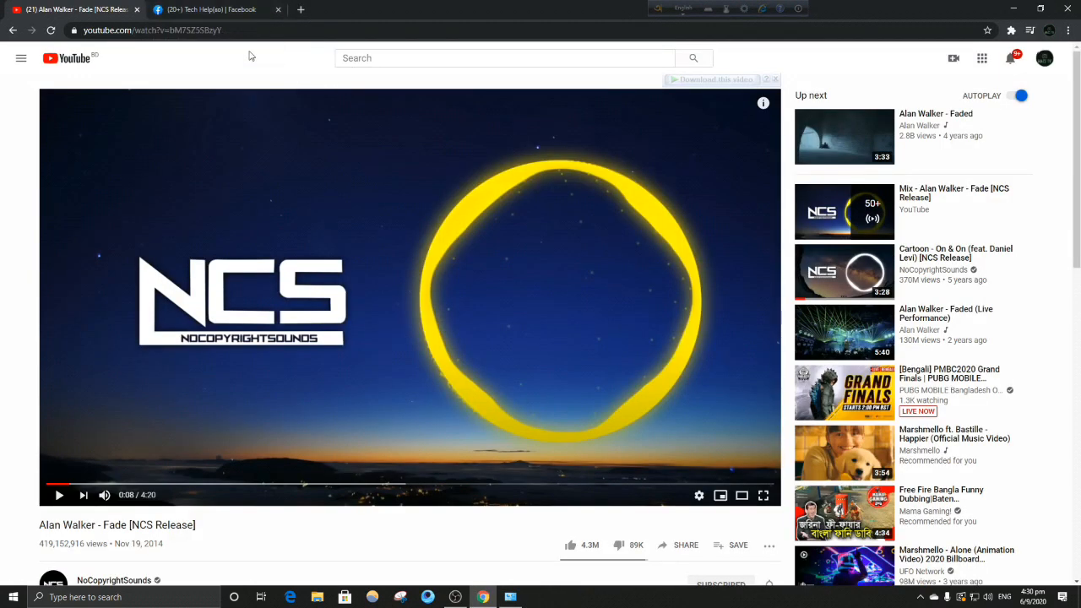
pyautogui.moveTo(211, 9)
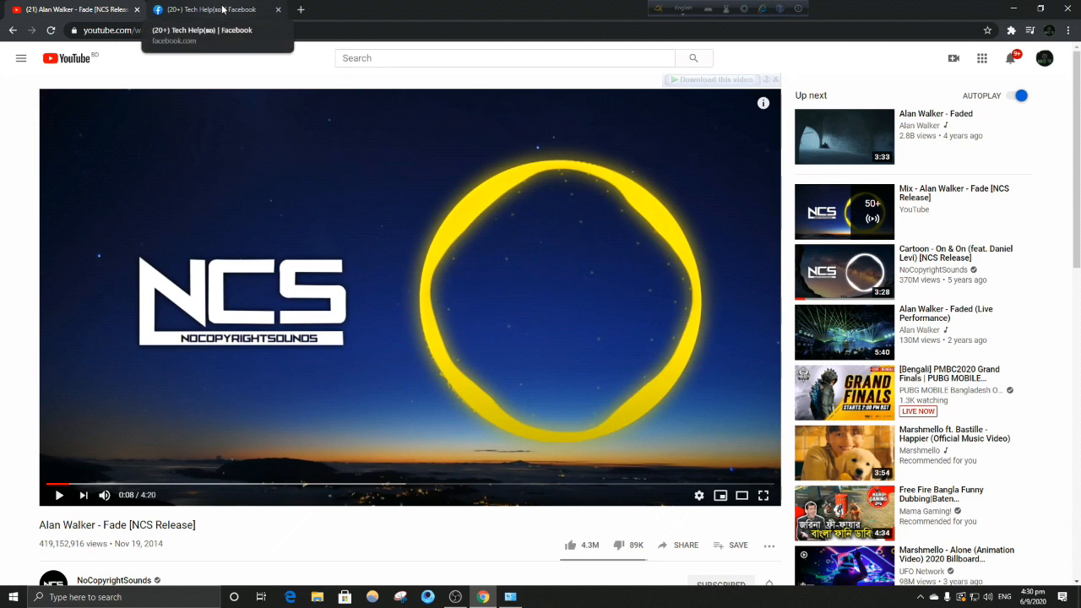
# Switch Chrome to the Facebook Tech Help(BD) group page
pyautogui.click(215, 9)
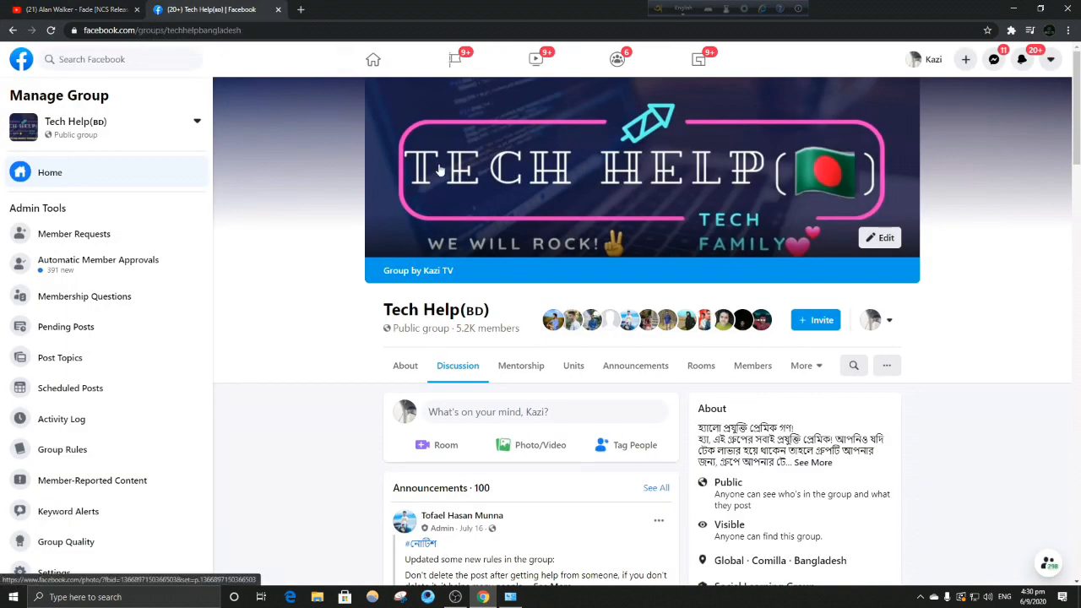
pyautogui.moveTo(426, 131)
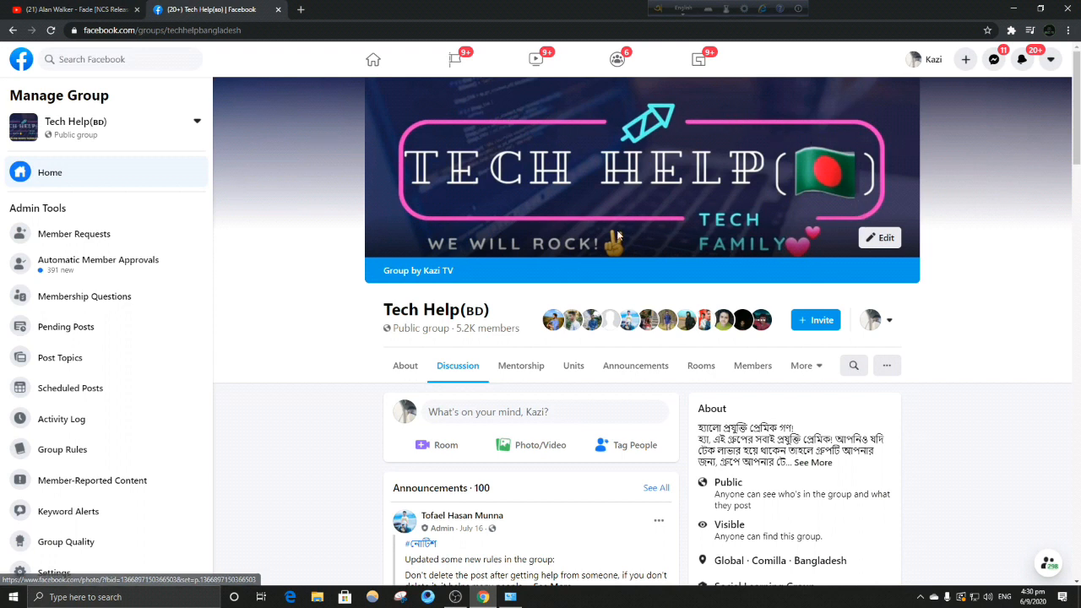
pyautogui.moveTo(573, 365)
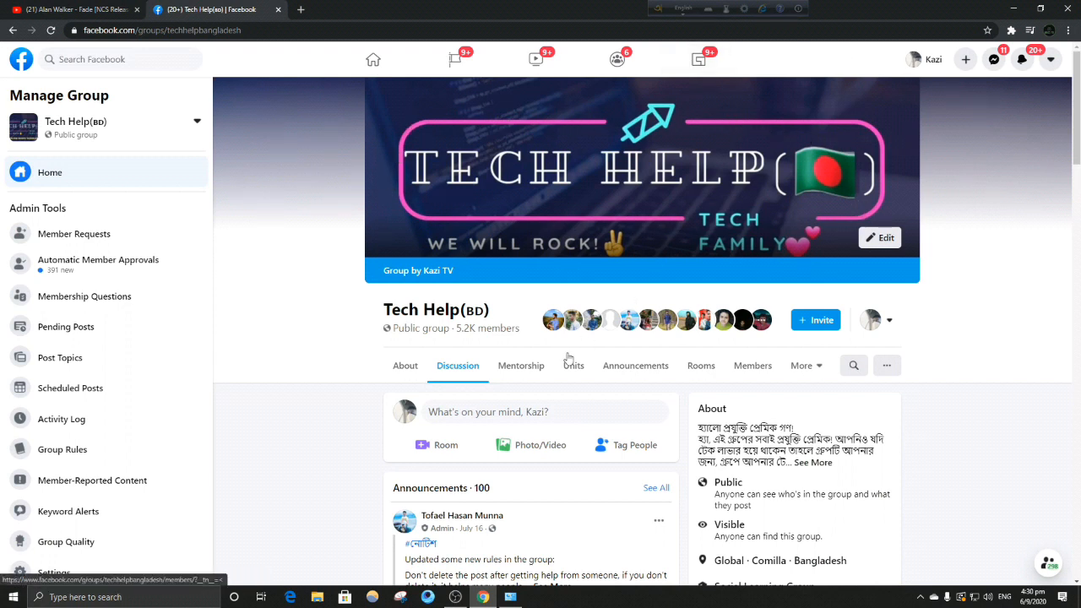